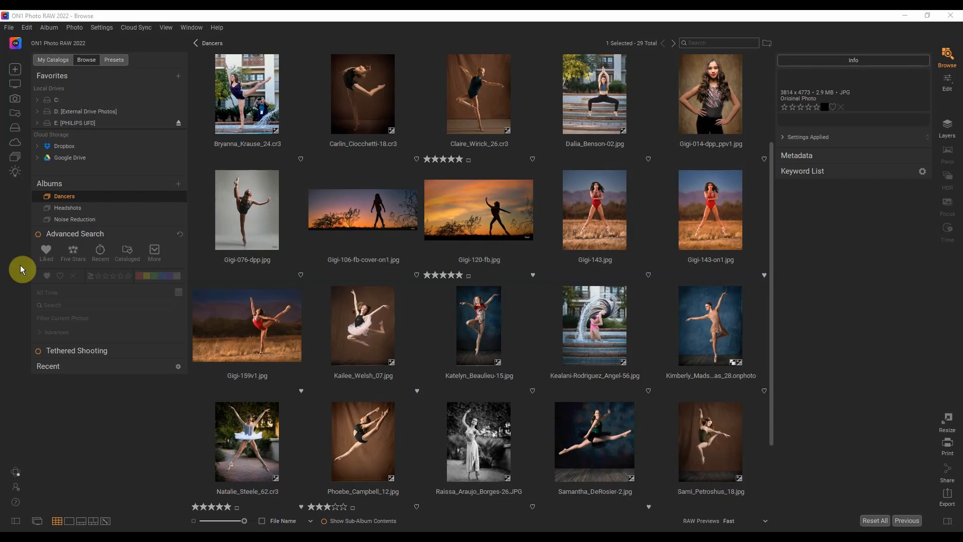
mouse_move(23, 267)
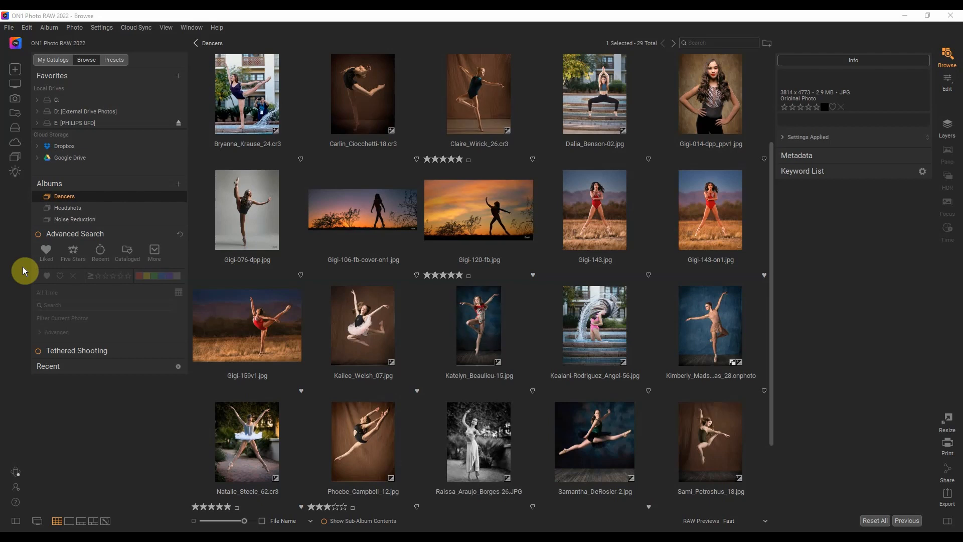
mouse_move(173, 297)
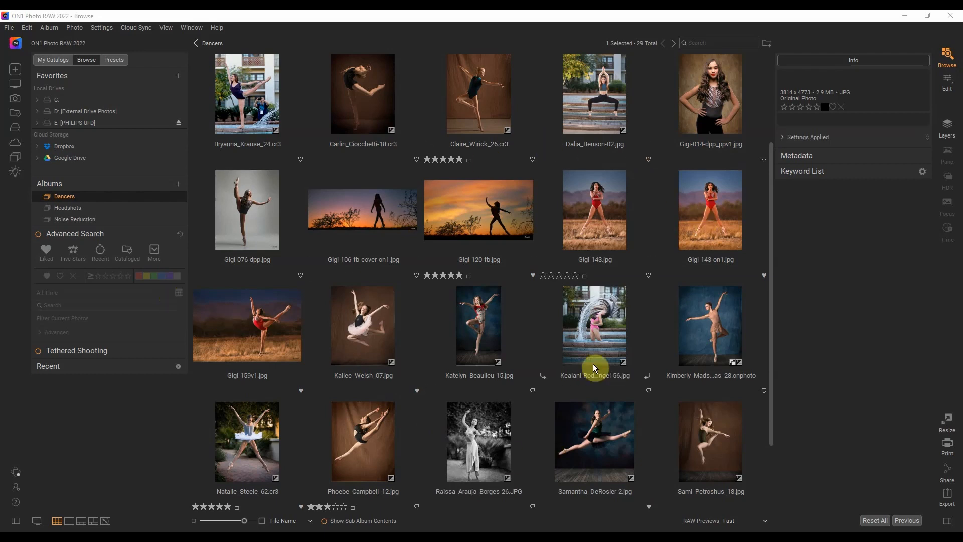
mouse_move(563, 351)
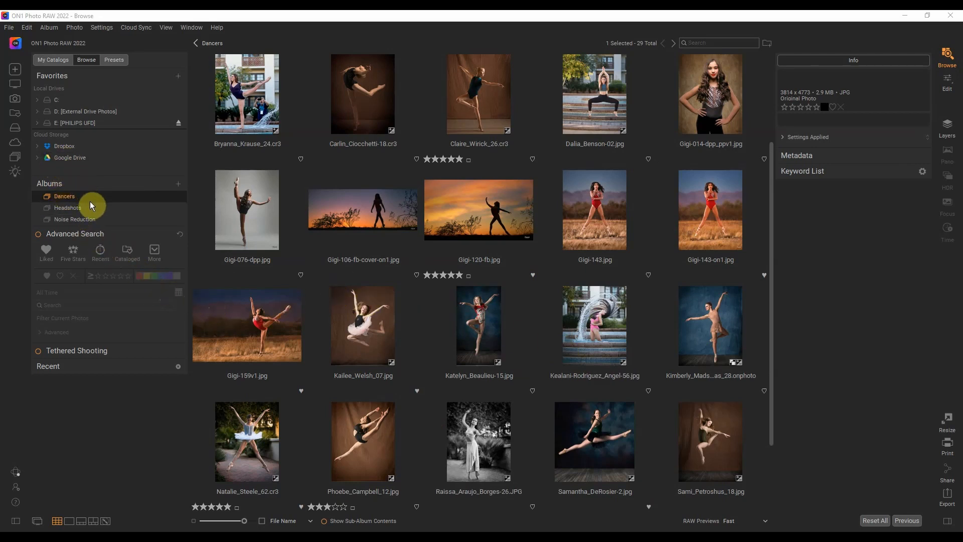
mouse_move(67, 208)
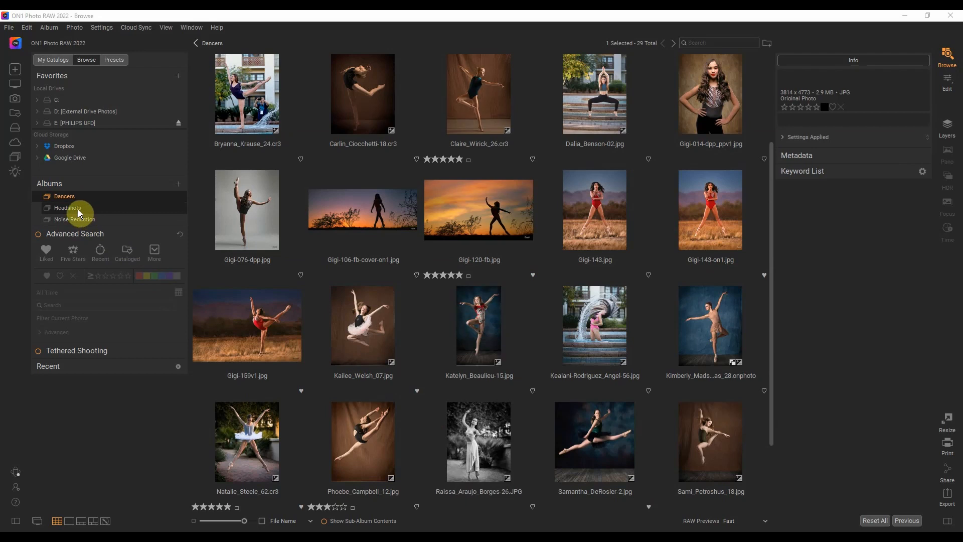
mouse_move(75, 212)
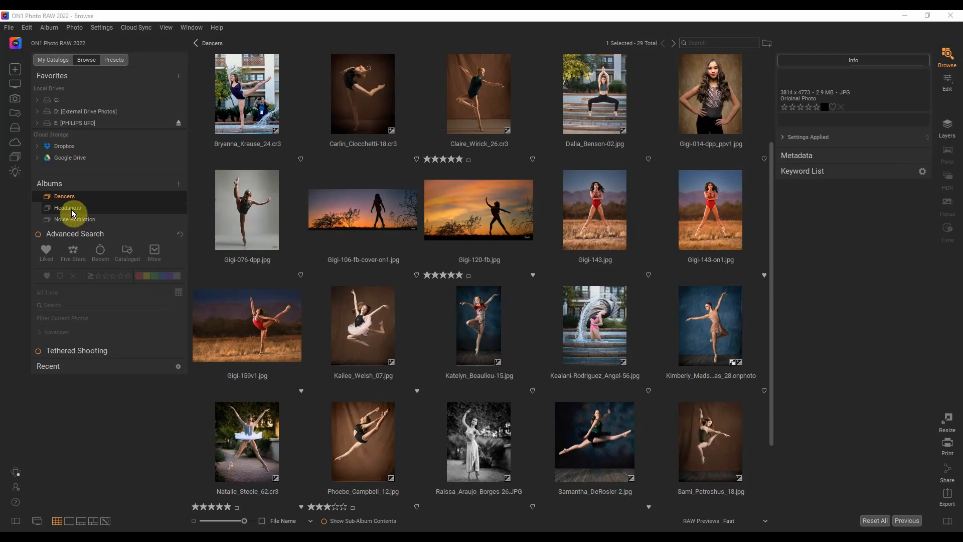
click(75, 218)
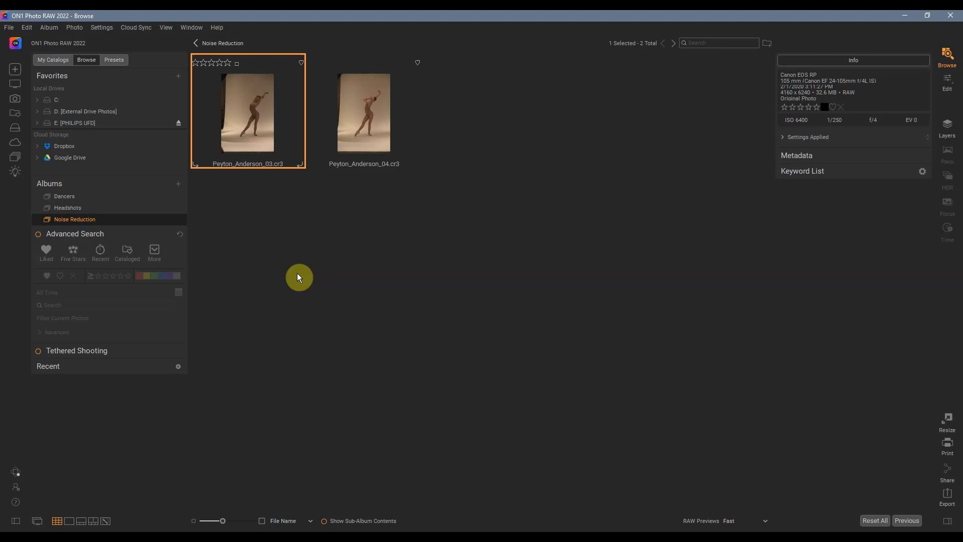
mouse_move(314, 258)
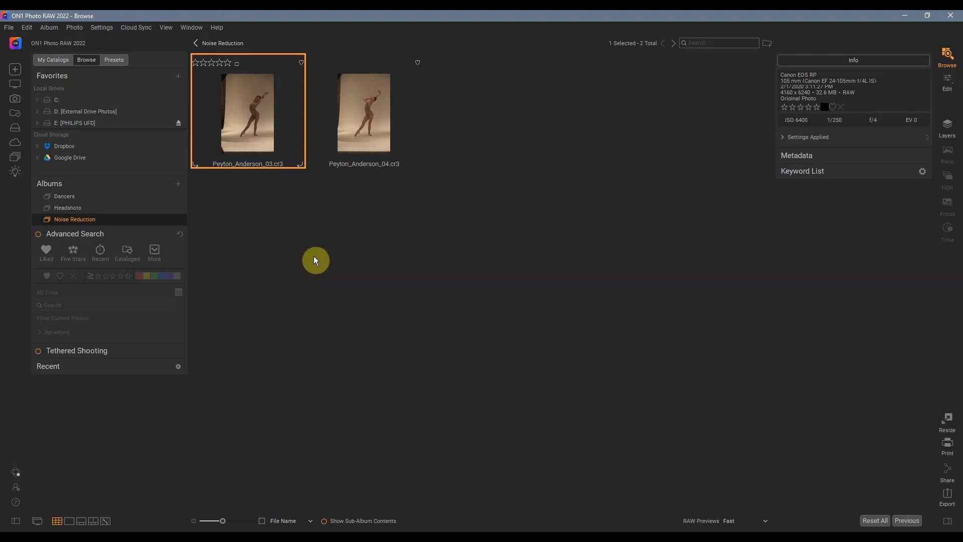
mouse_move(382, 235)
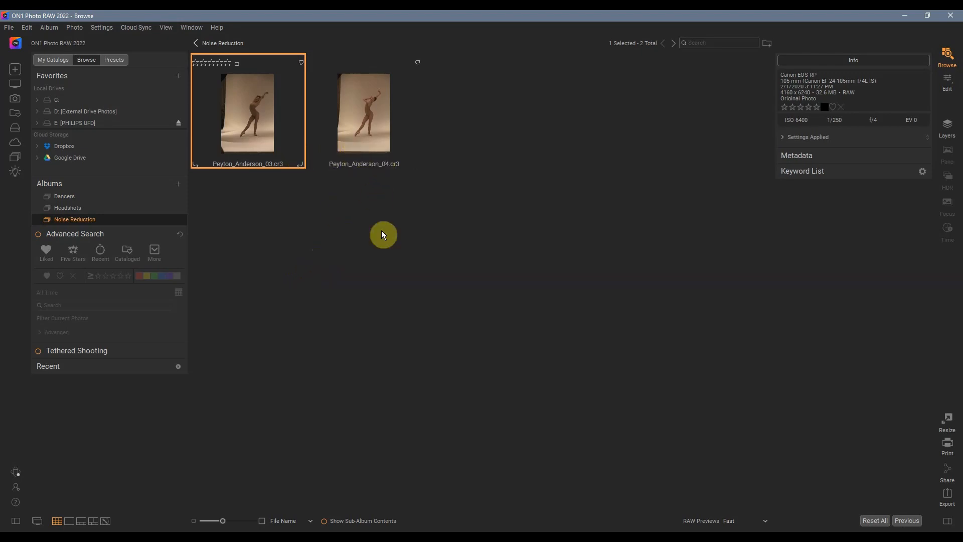
mouse_move(384, 245)
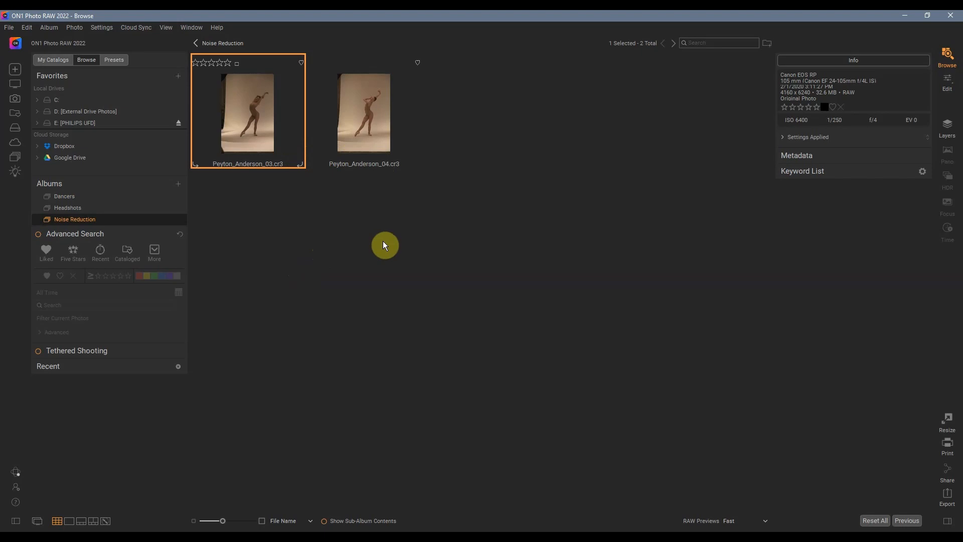
mouse_move(365, 223)
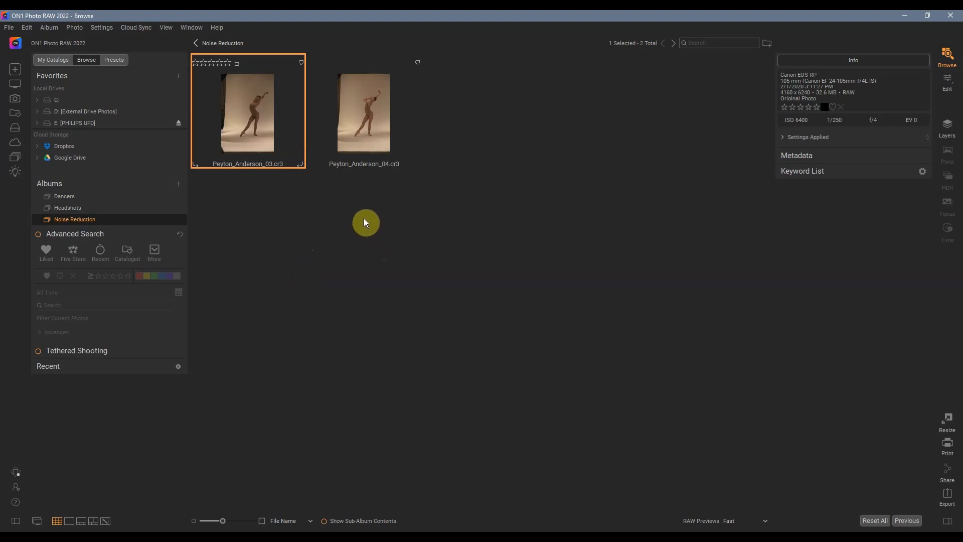
mouse_move(433, 129)
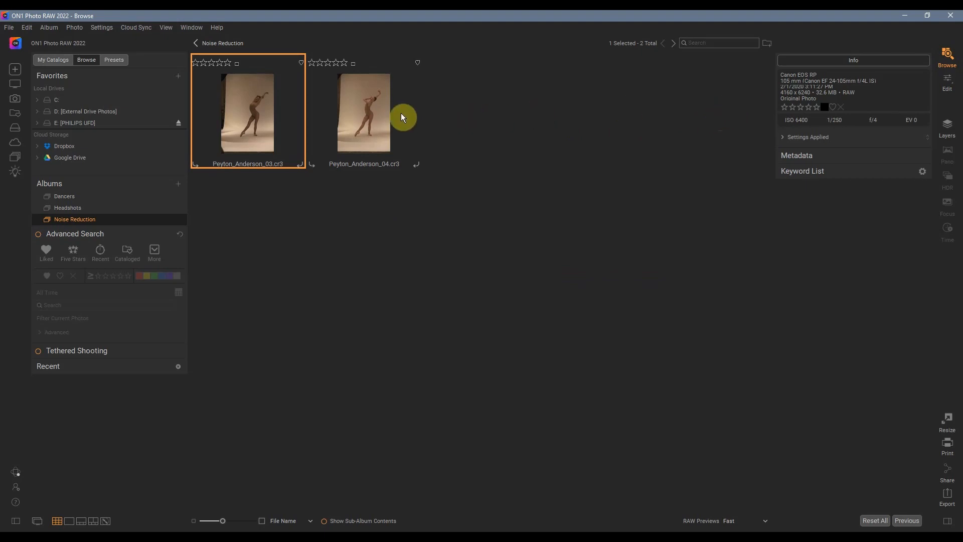
click(363, 112)
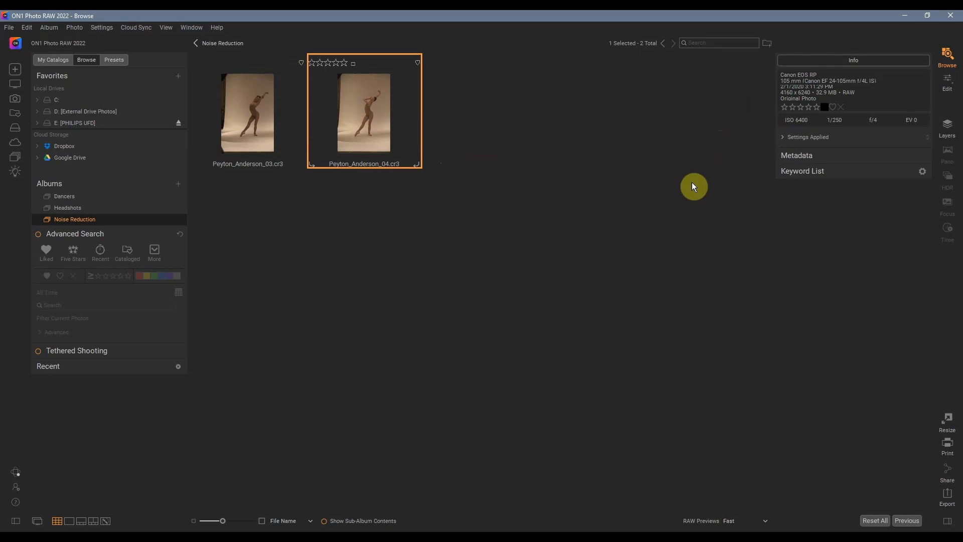
mouse_move(423, 143)
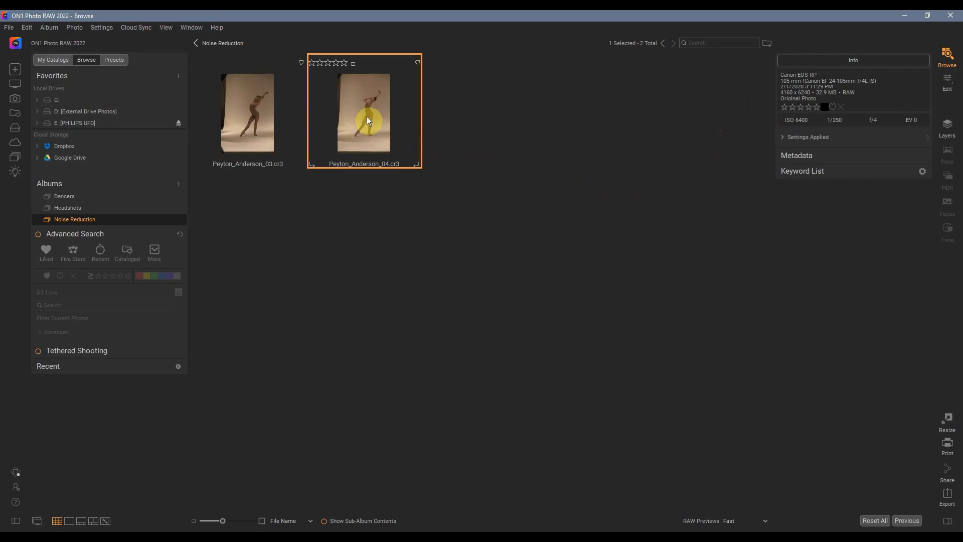
double_click(364, 113)
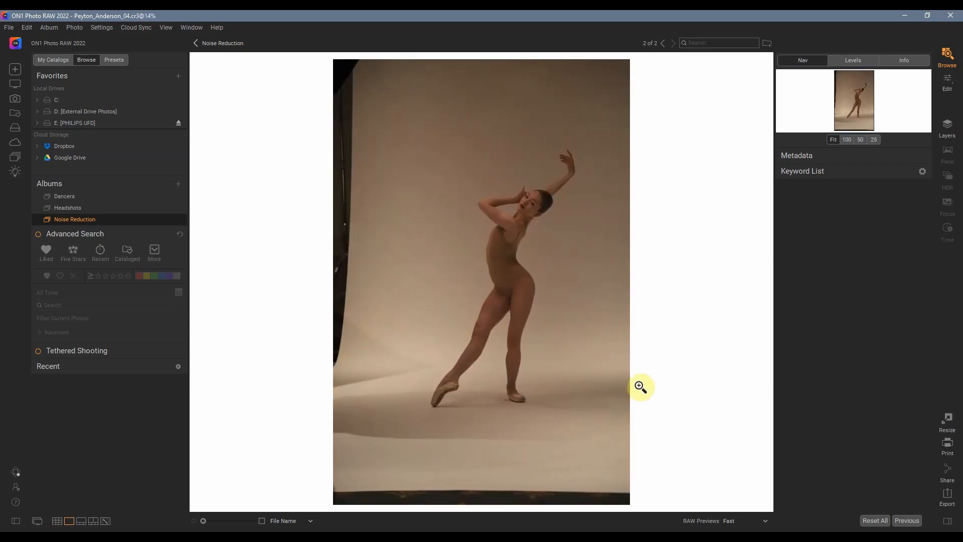
mouse_move(643, 207)
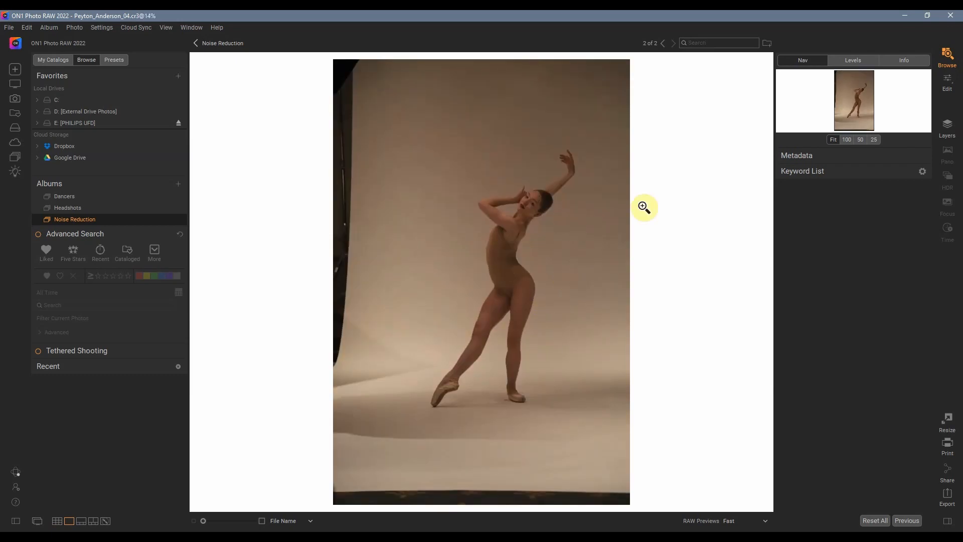
click(947, 83)
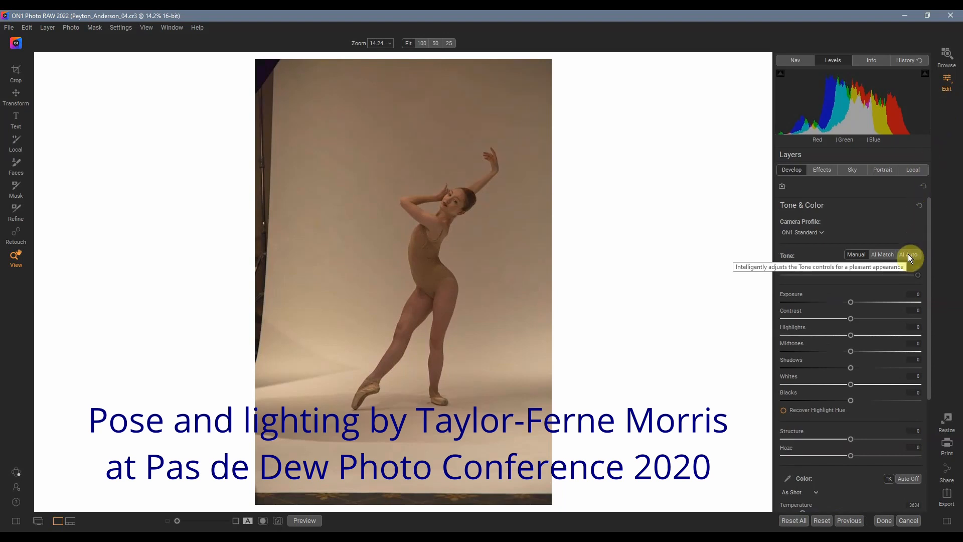
click(910, 253)
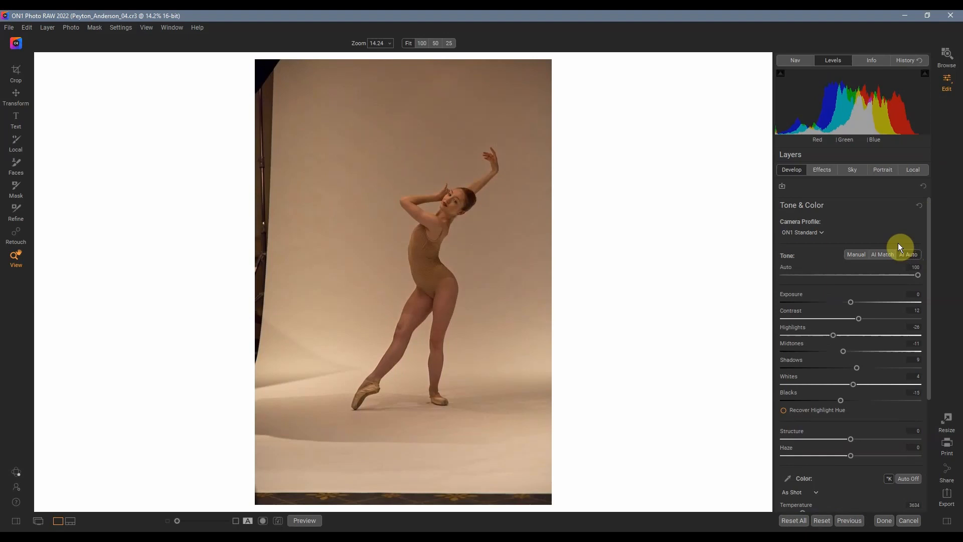
mouse_move(522, 366)
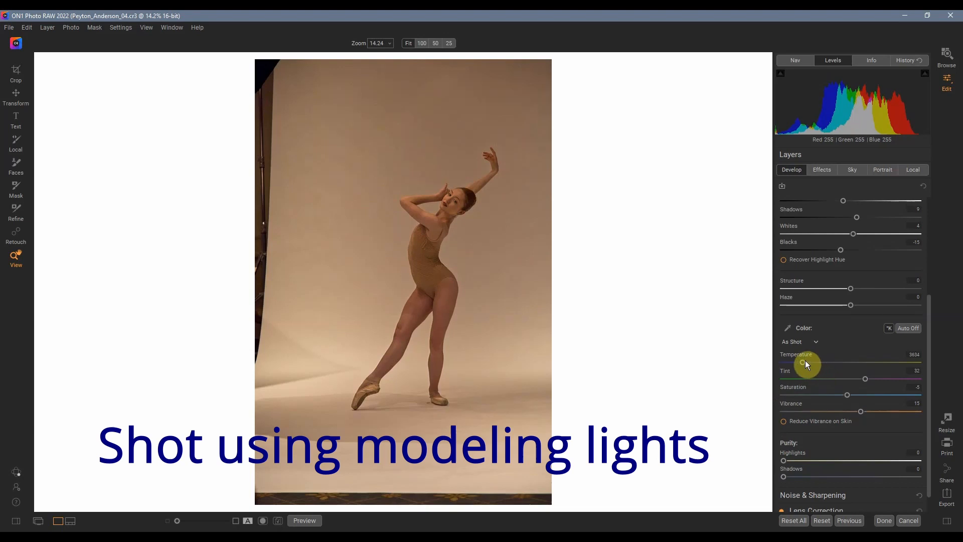
drag(823, 362, 798, 365)
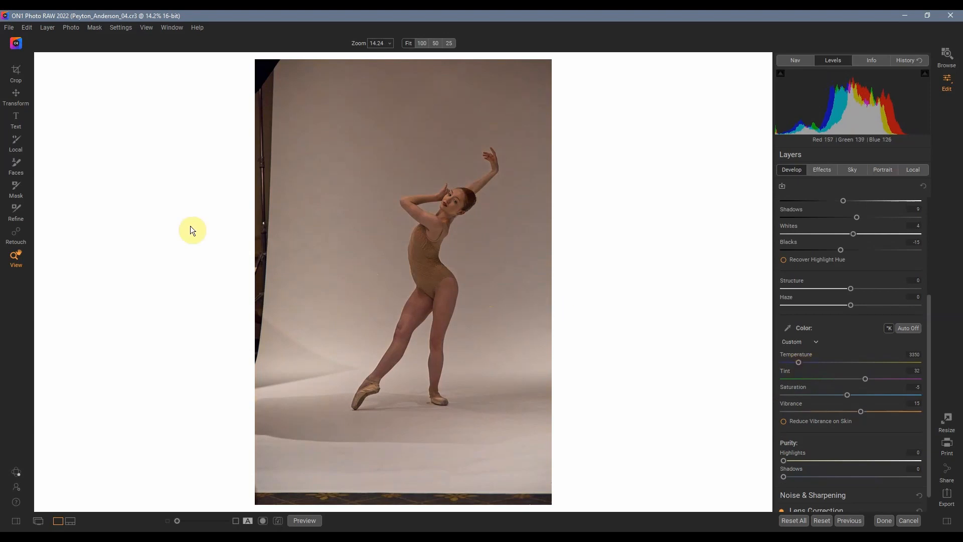
mouse_move(482, 307)
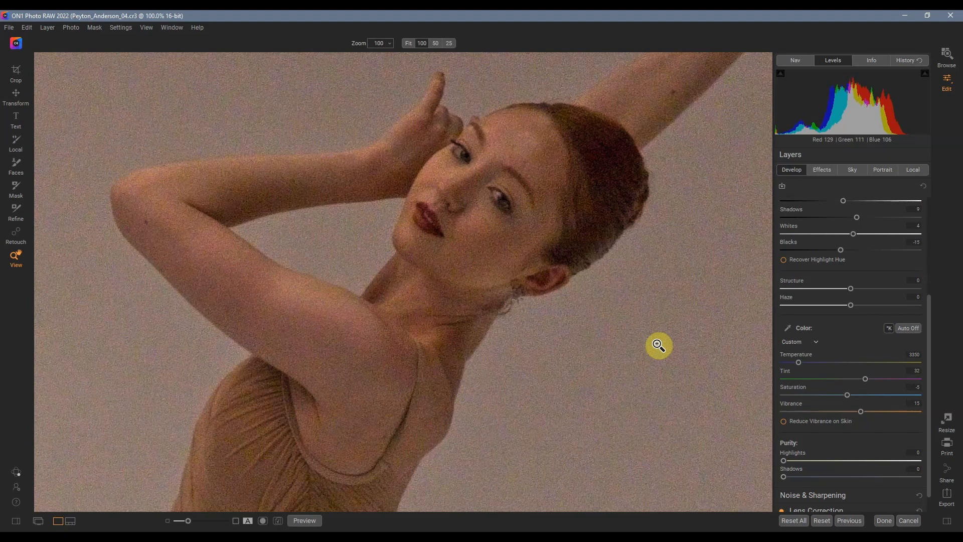
mouse_move(651, 350)
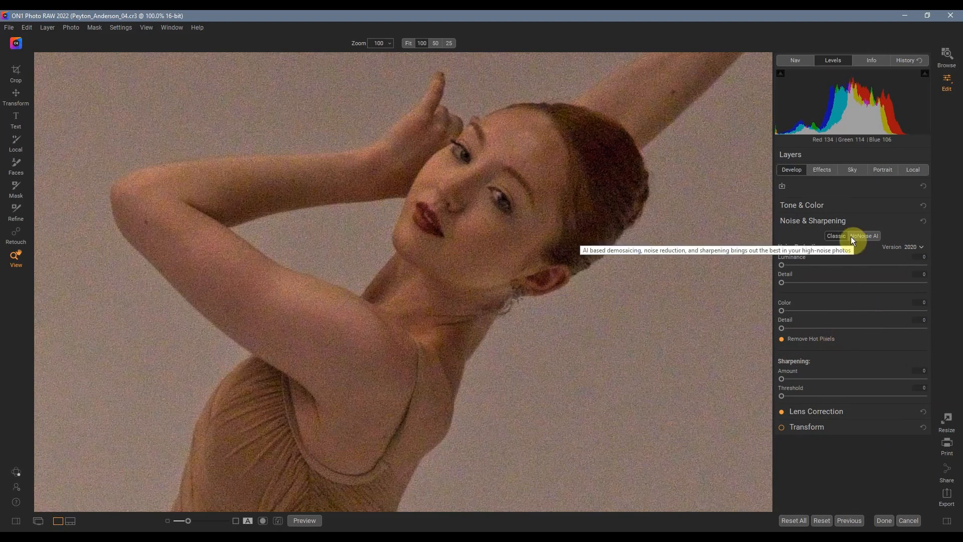
mouse_move(835, 240)
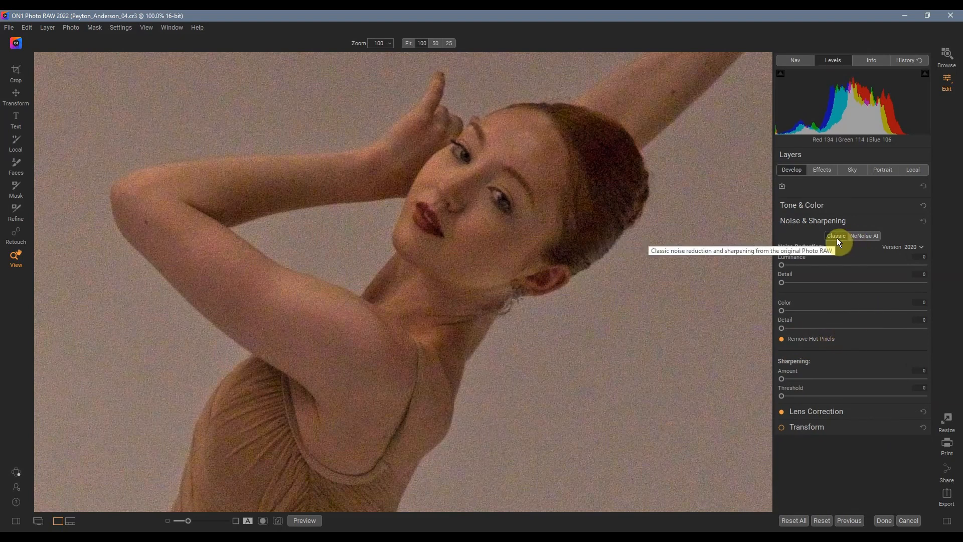
mouse_move(857, 242)
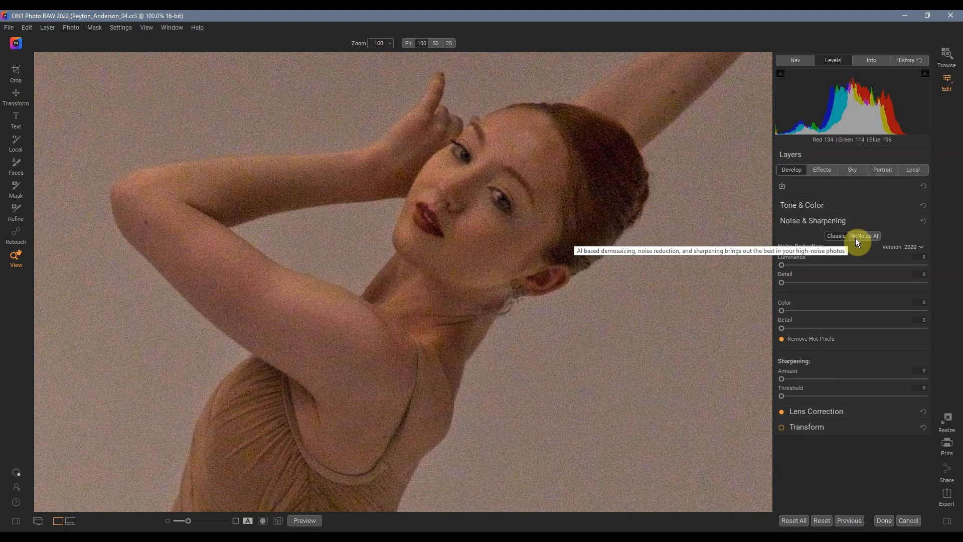
Switch noise reduction to NoNoise AI (Luminance 69, Enhance Detail 50, Color 100)
click(865, 236)
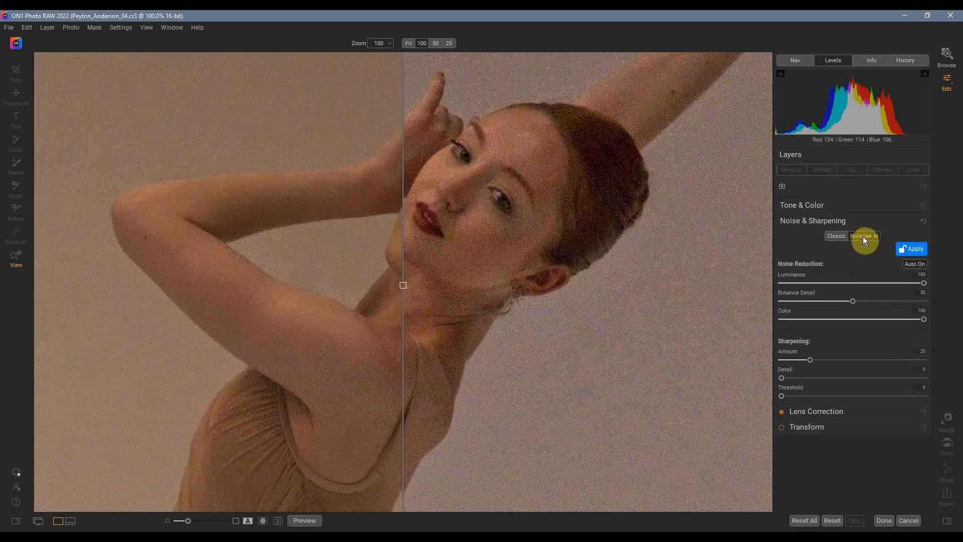
click(912, 248)
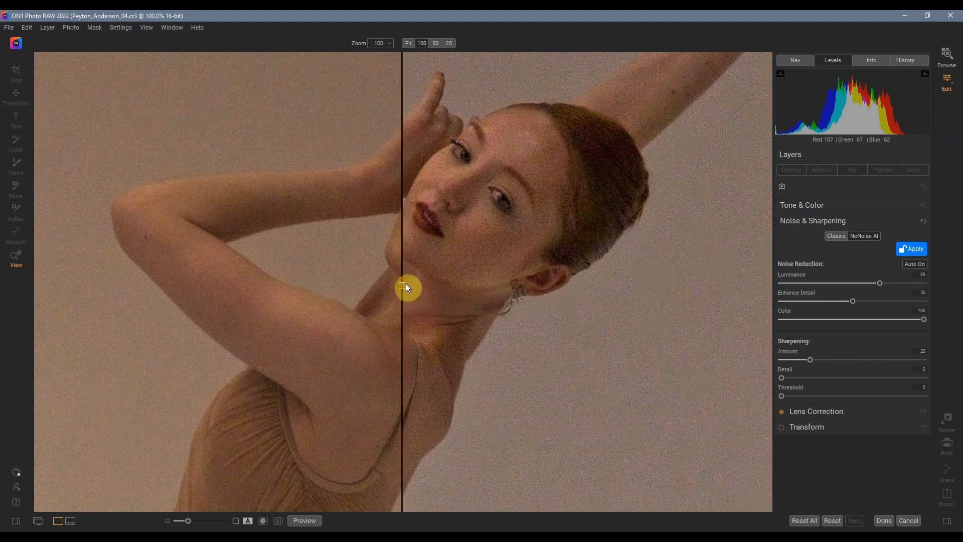
Sweep the before/after split divider across the dancer's face to compare the denoising
drag(406, 288, 626, 280)
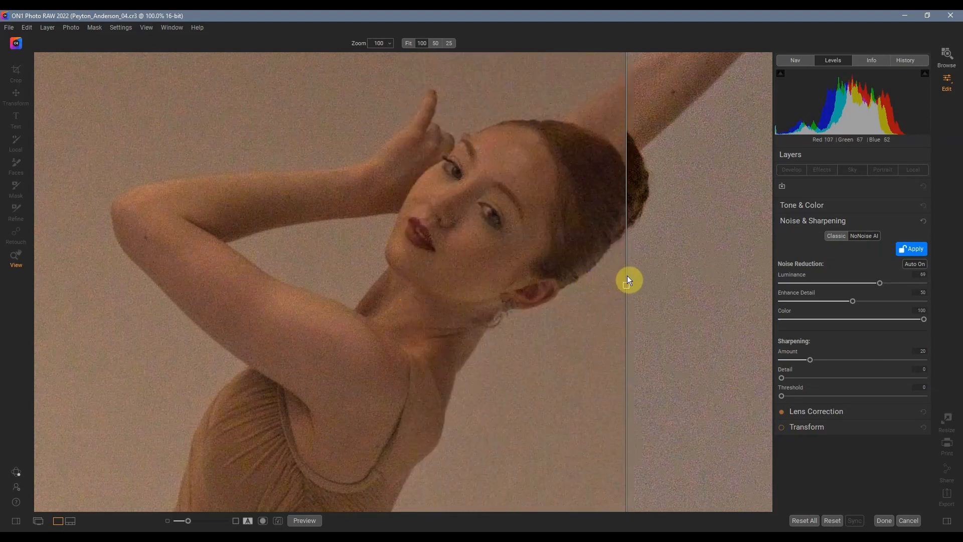
drag(625, 280, 602, 279)
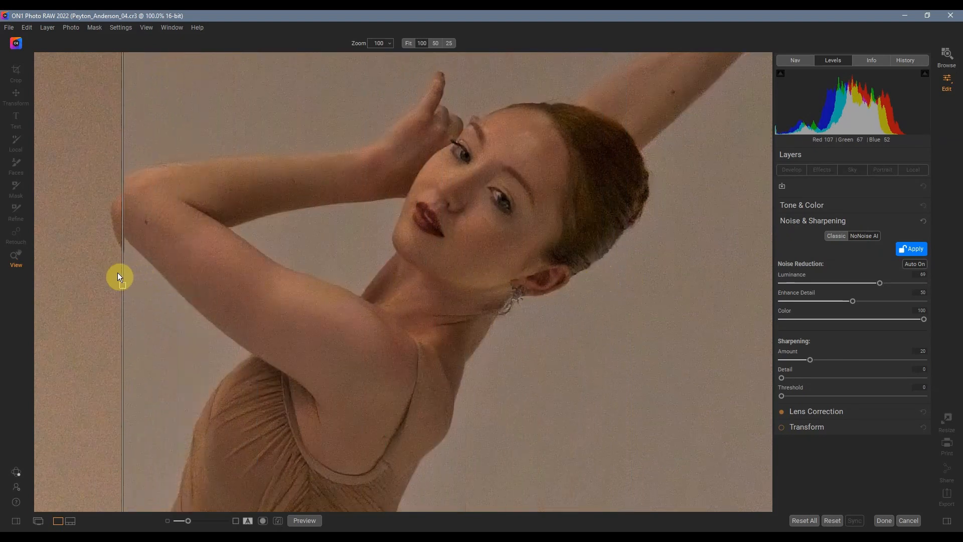
drag(121, 277, 66, 275)
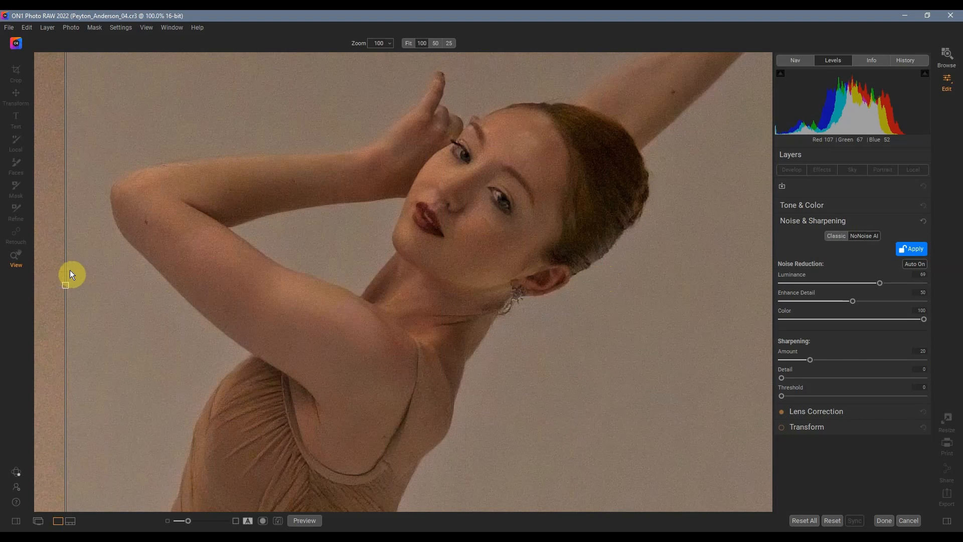
drag(66, 275, 208, 280)
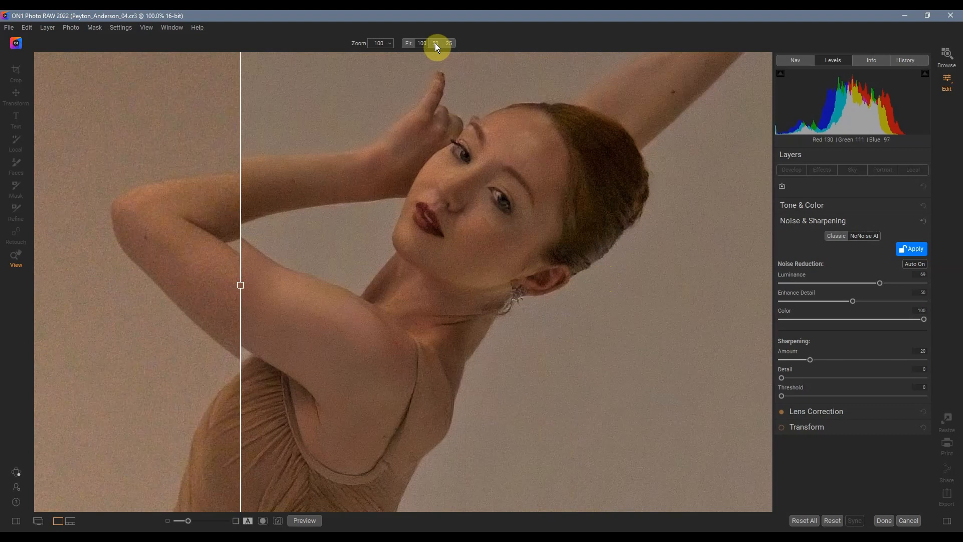
click(435, 43)
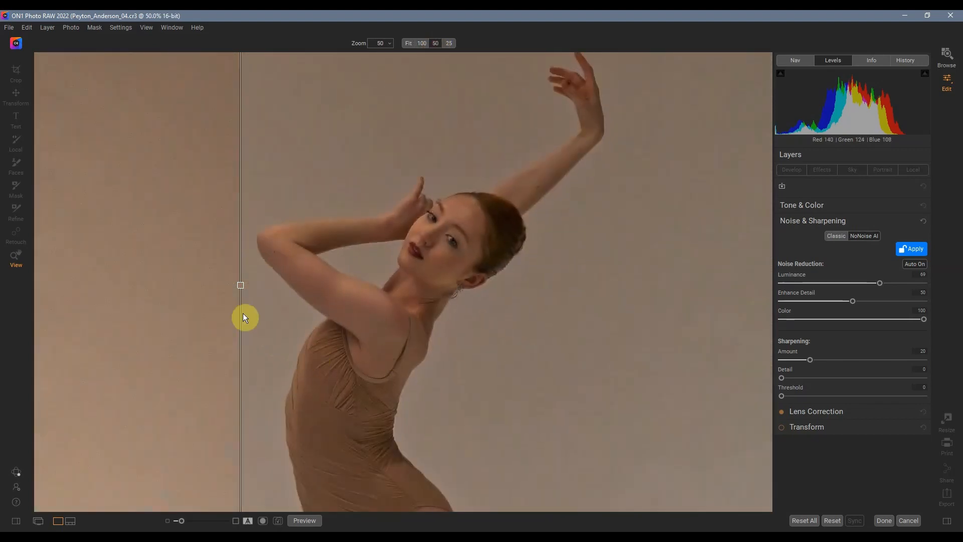
drag(239, 284, 558, 290)
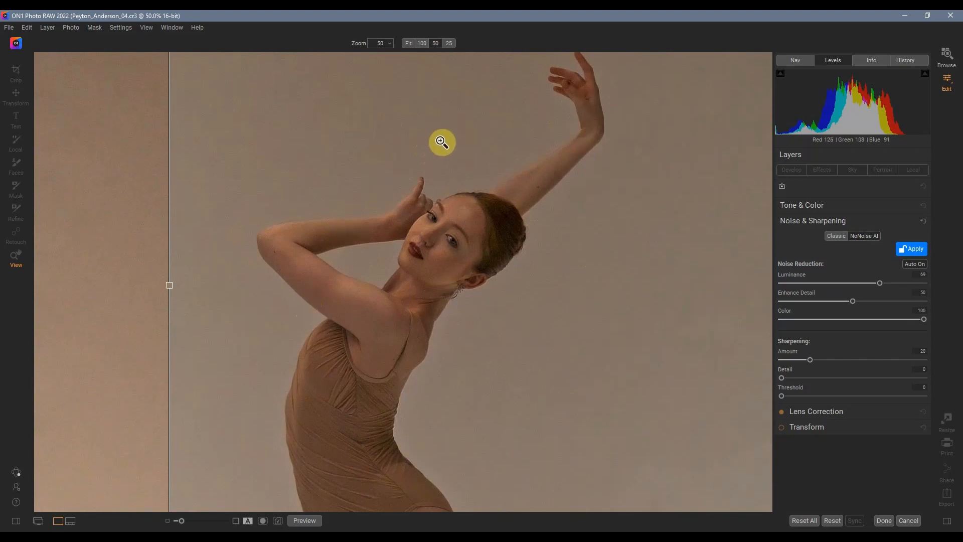
click(448, 43)
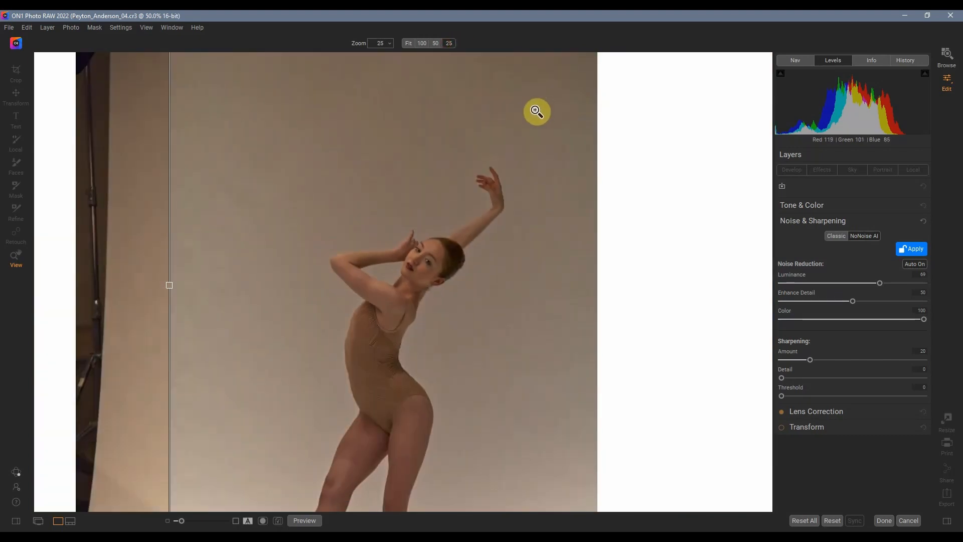
mouse_move(424, 257)
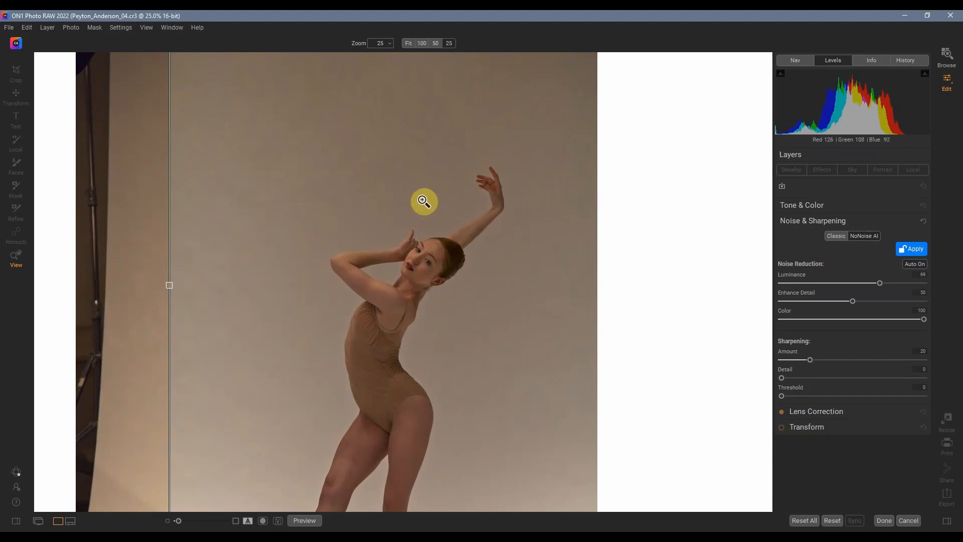
mouse_move(255, 254)
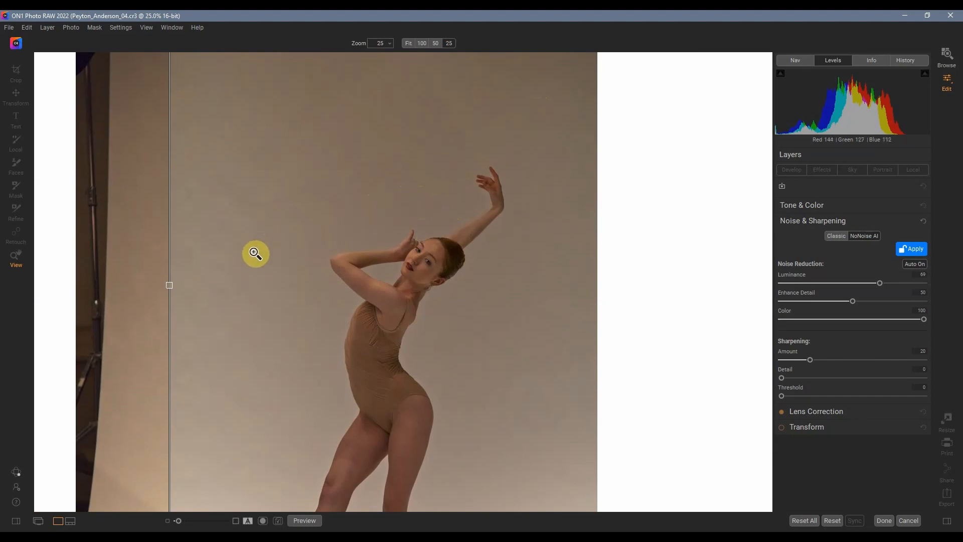
mouse_move(367, 170)
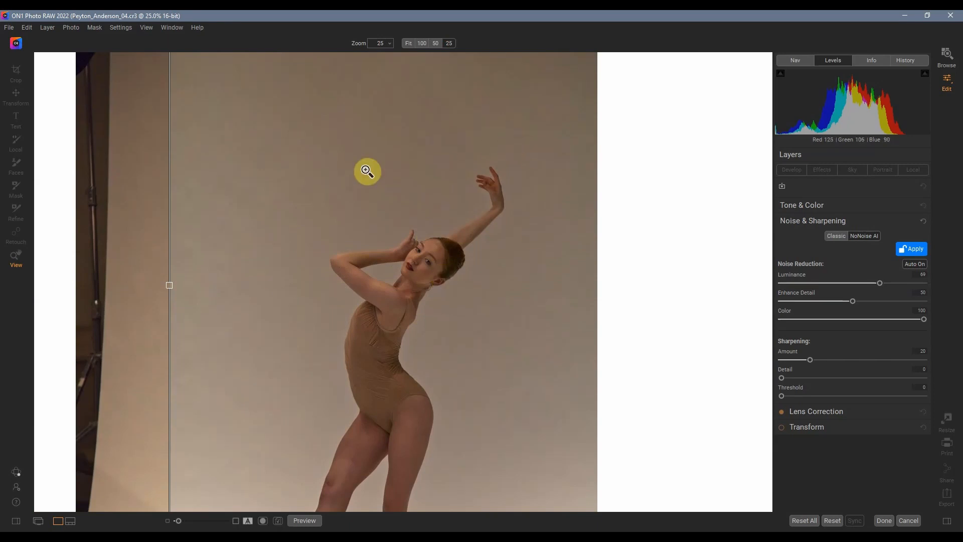
mouse_move(402, 99)
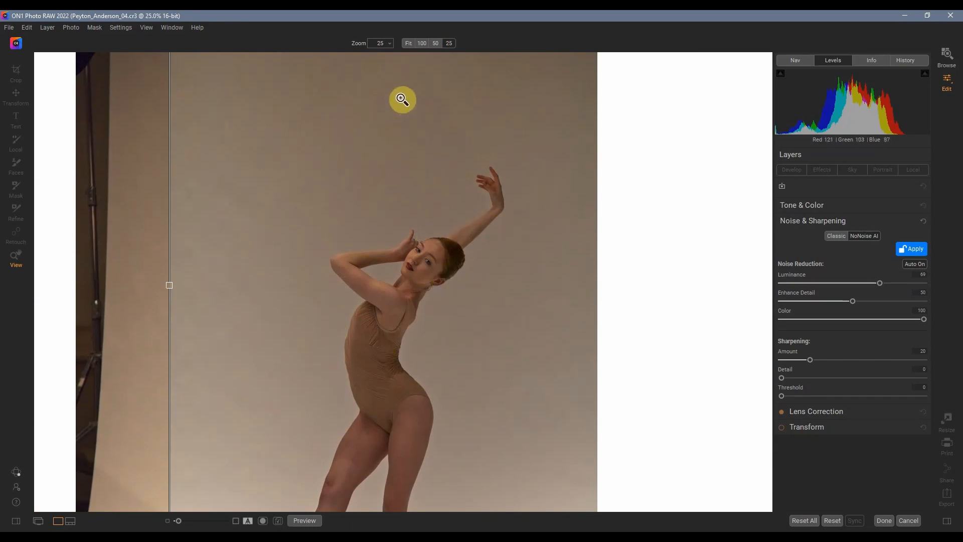
click(436, 43)
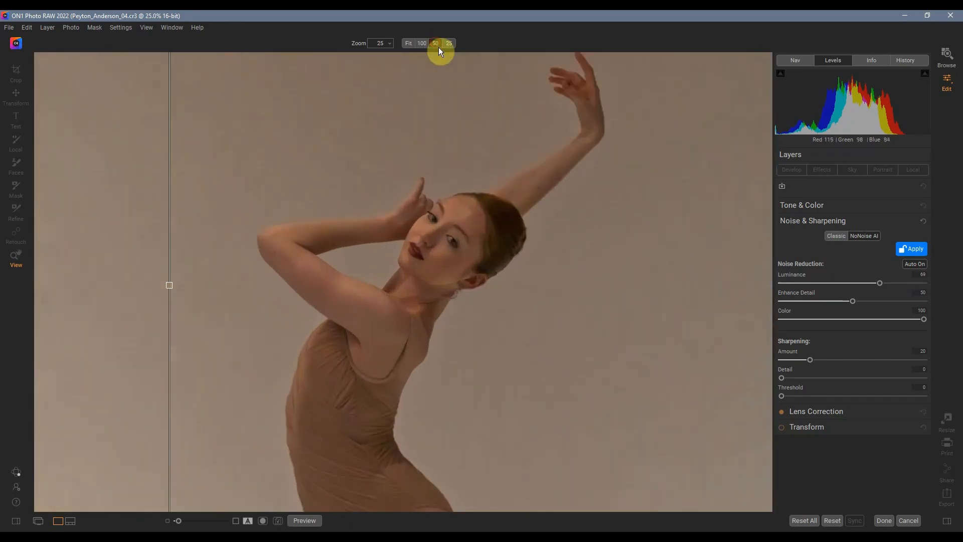
click(436, 43)
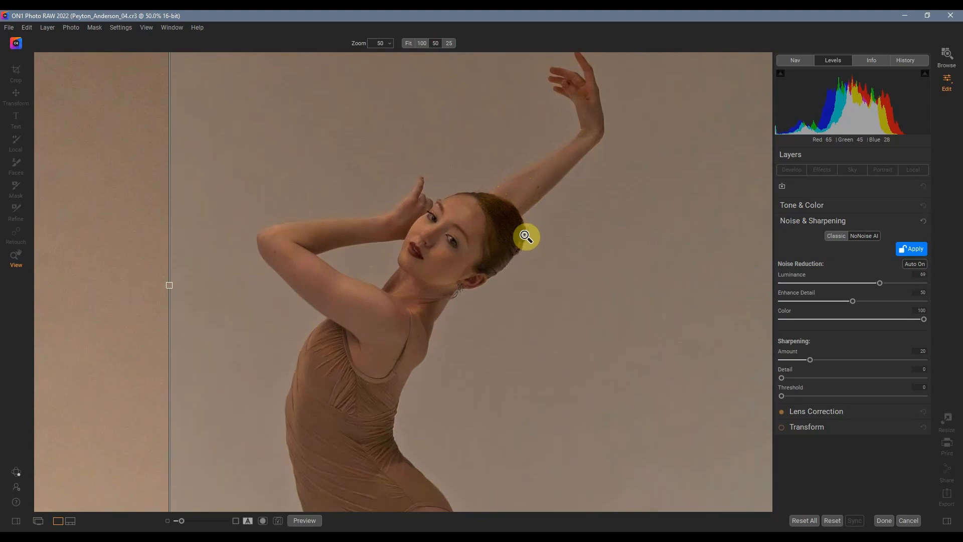
mouse_move(545, 262)
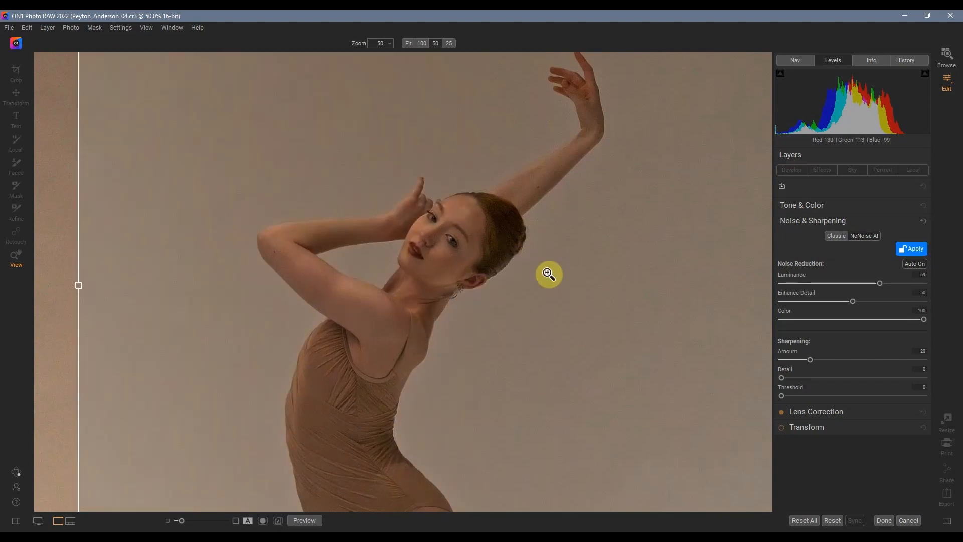
mouse_move(550, 274)
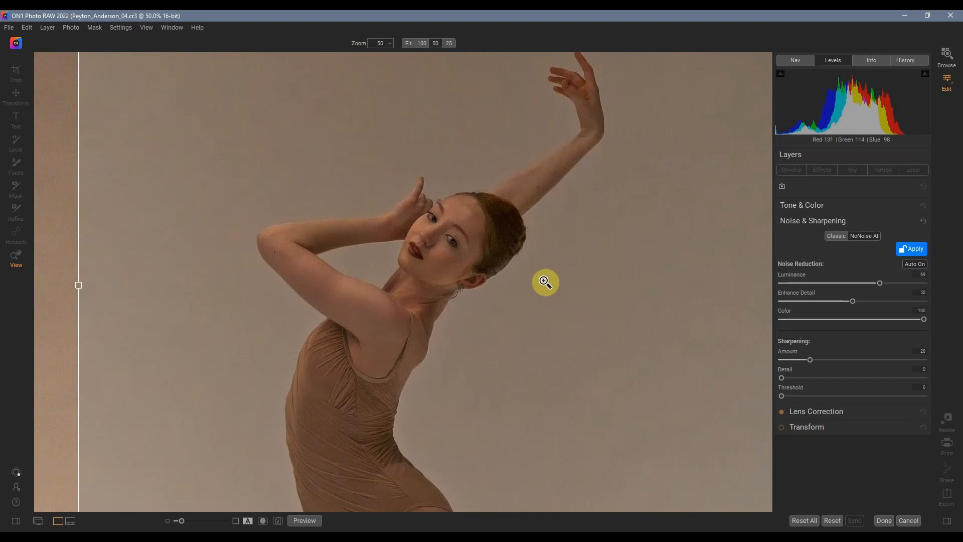
mouse_move(516, 287)
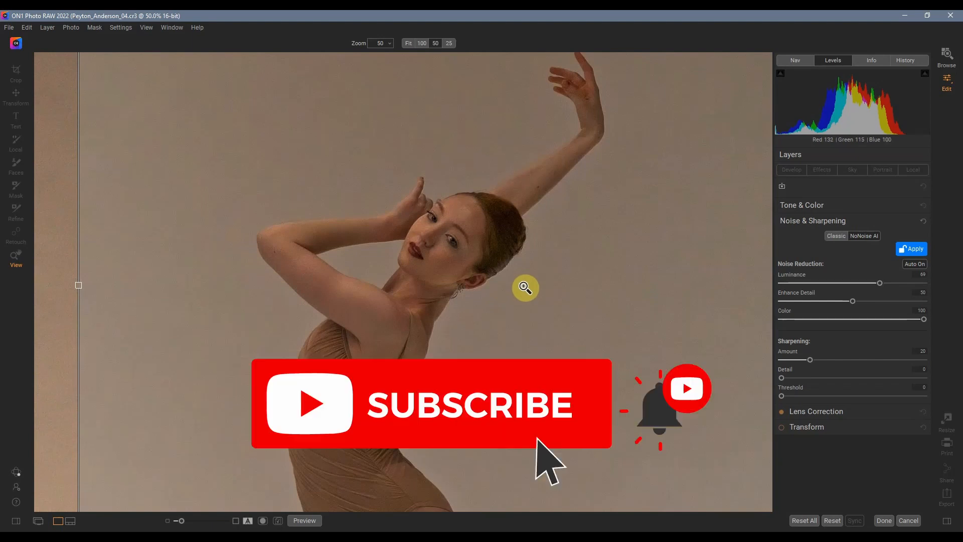
mouse_move(530, 289)
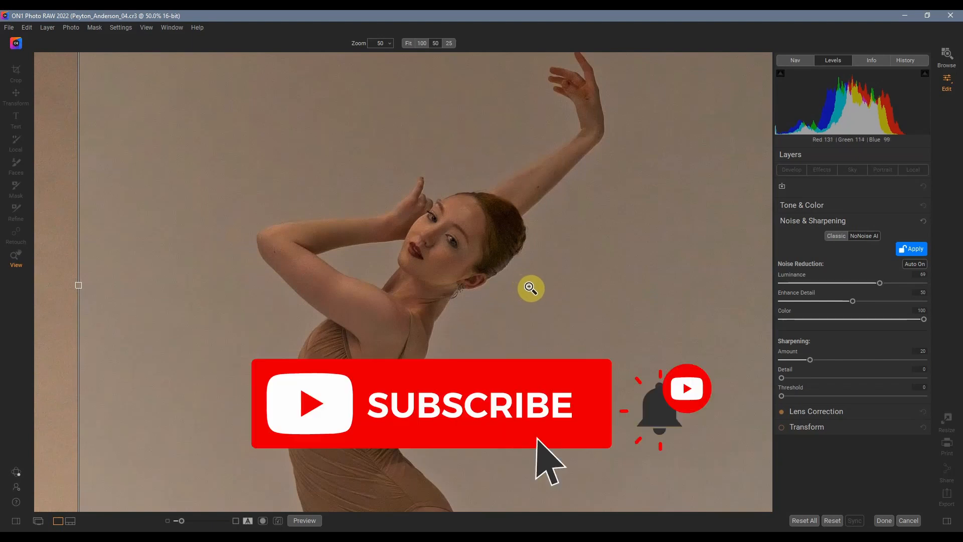